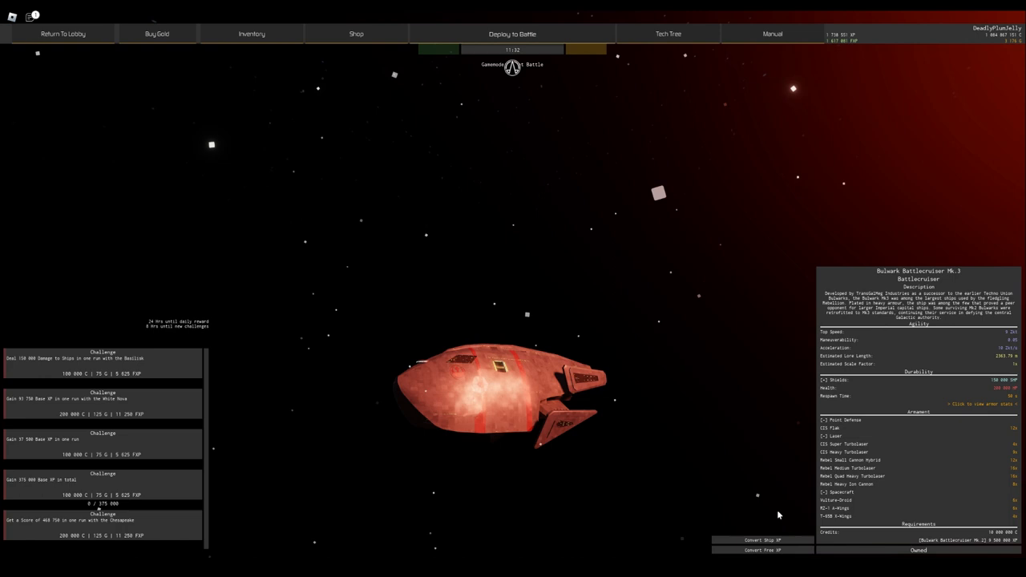
Step: Show the Star Wars Tech Tree and scroll down through the ship lineages
left_click(682, 33)
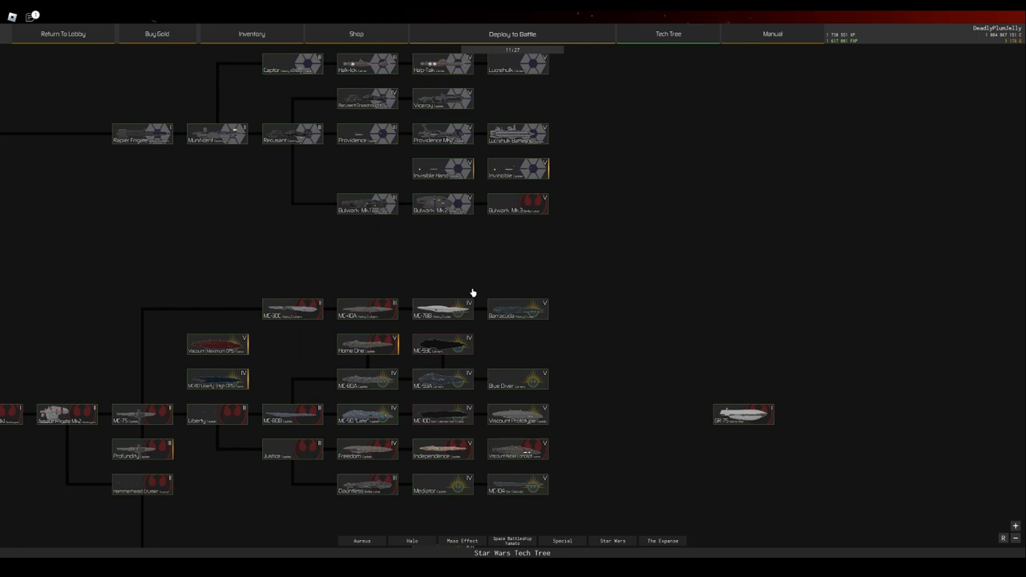
scroll("down", 3)
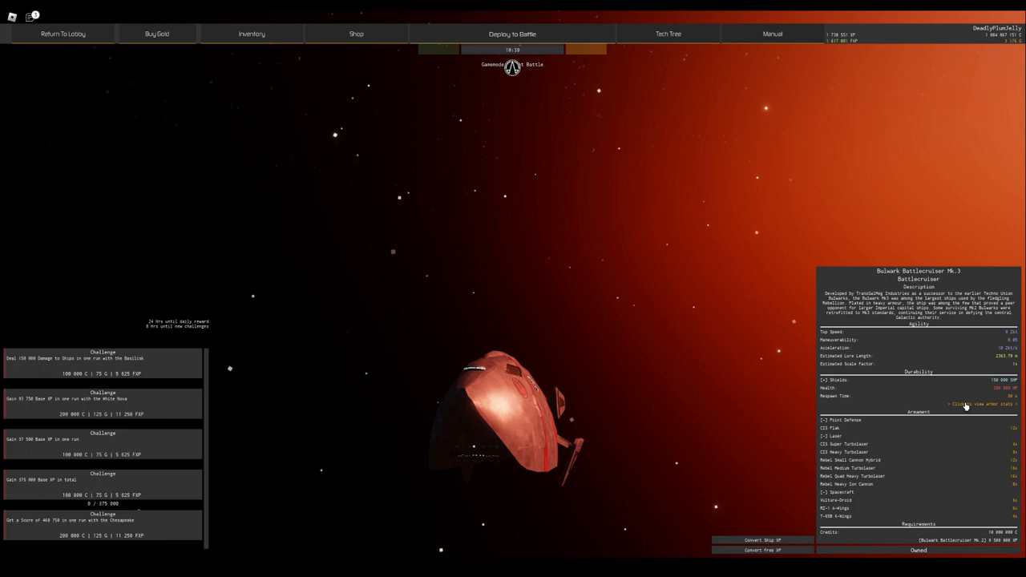
Step: Expand Shields to show 150,000 capacity, 2,500/s recharge and shield gating false
left_click(966, 402)
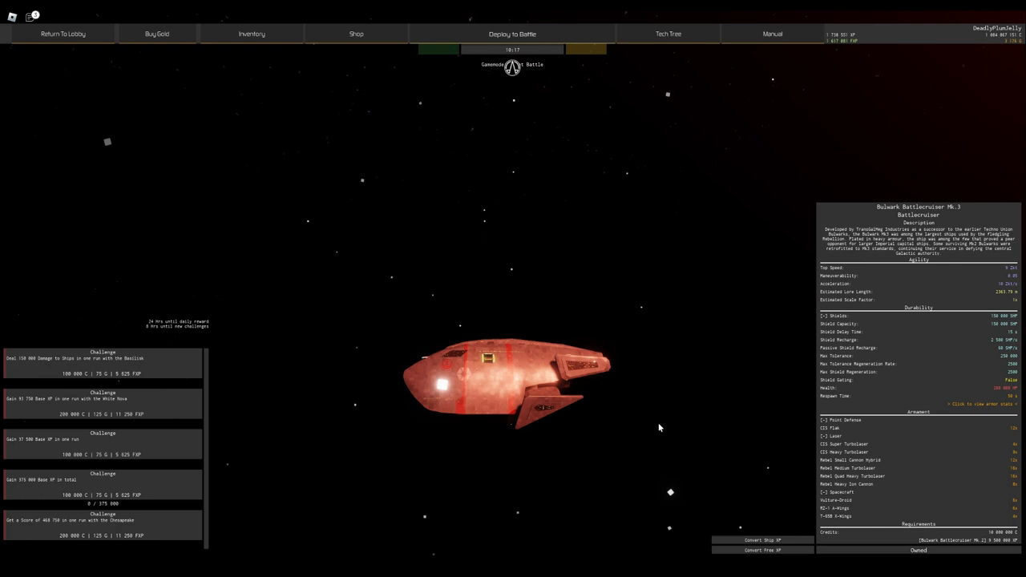
mouse_move(652, 443)
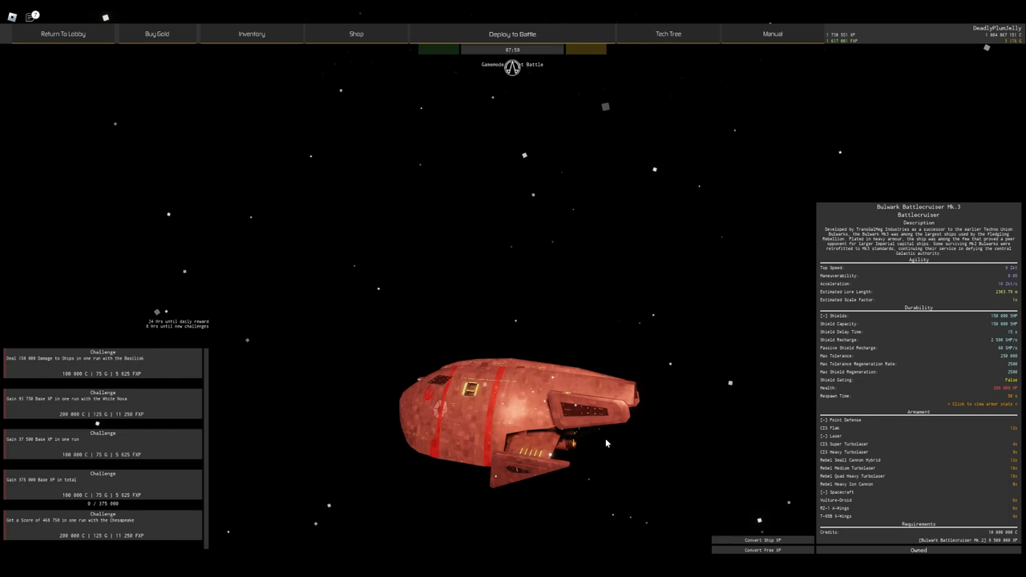
Step: Launch the Bulwark Battlecruiser Mk.3 into battle from the hangar
left_click(522, 34)
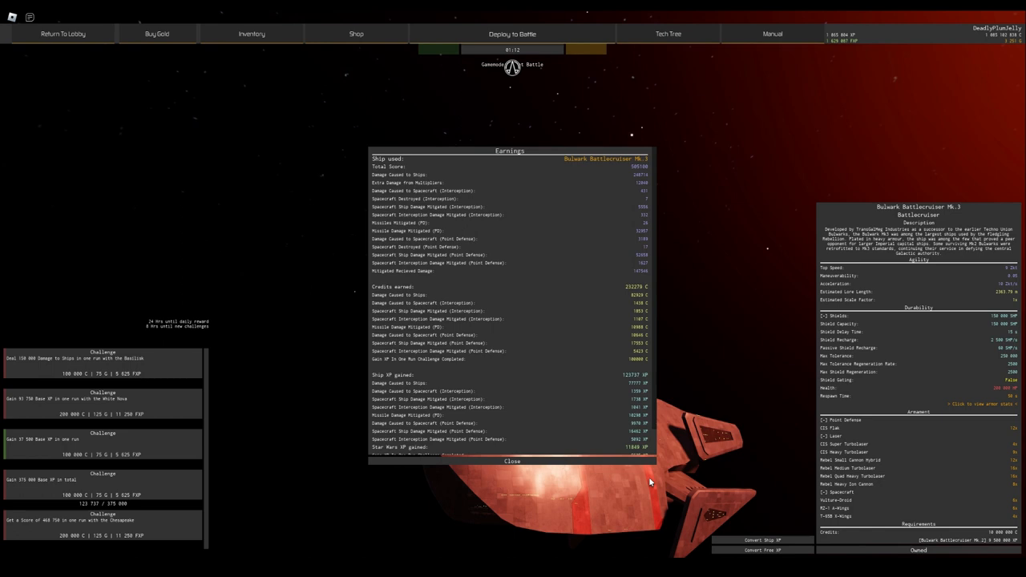
Step: Close the Earnings window after reviewing score, credits and Ship XP
left_click(513, 461)
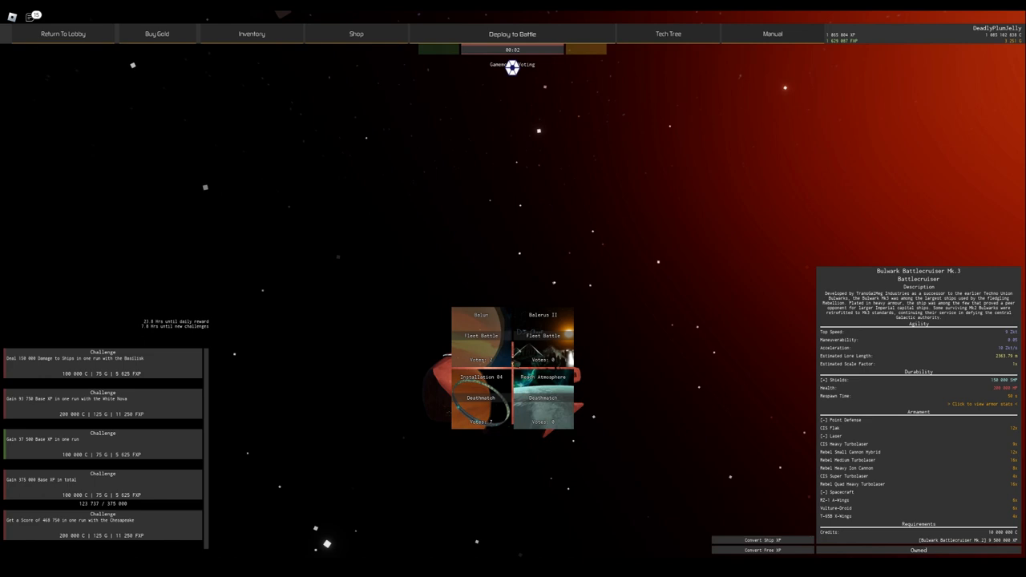
Step: Vote for the Installation 04 Deathmatch map in the voting grid
left_click(486, 393)
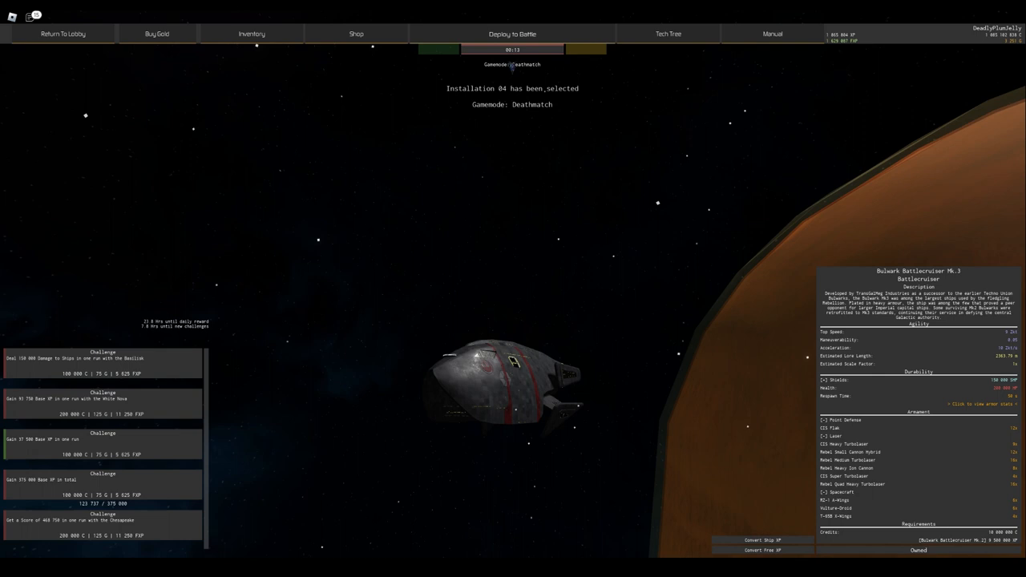